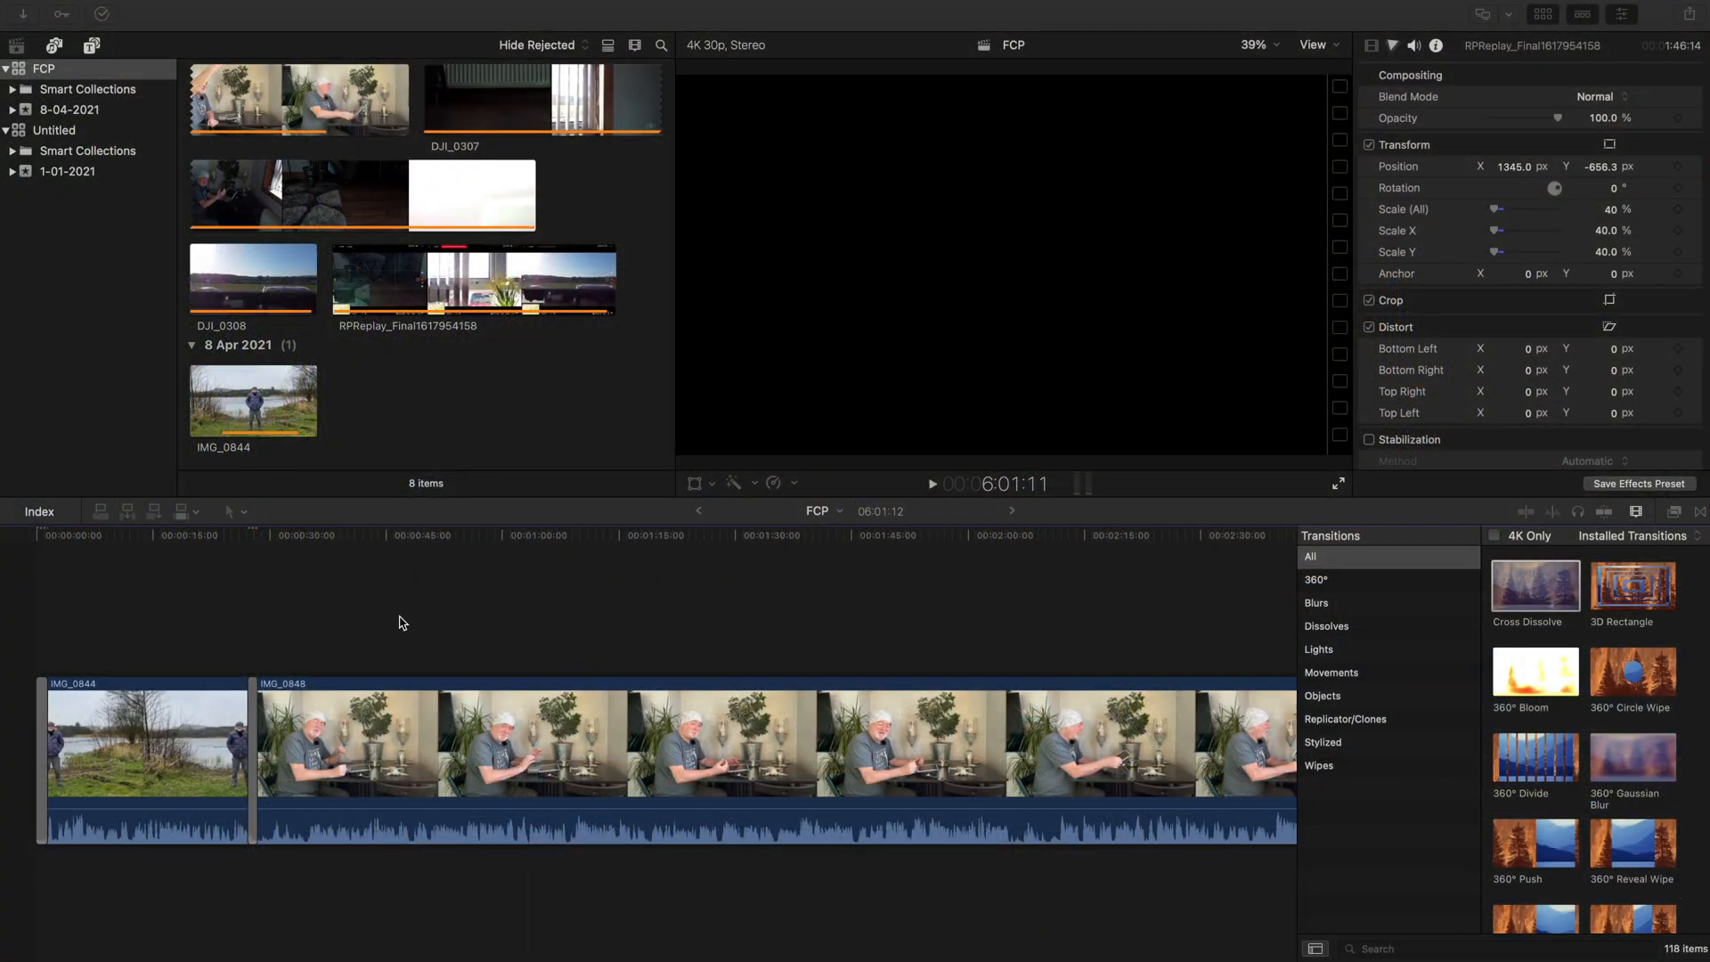
mouse_move(171, 614)
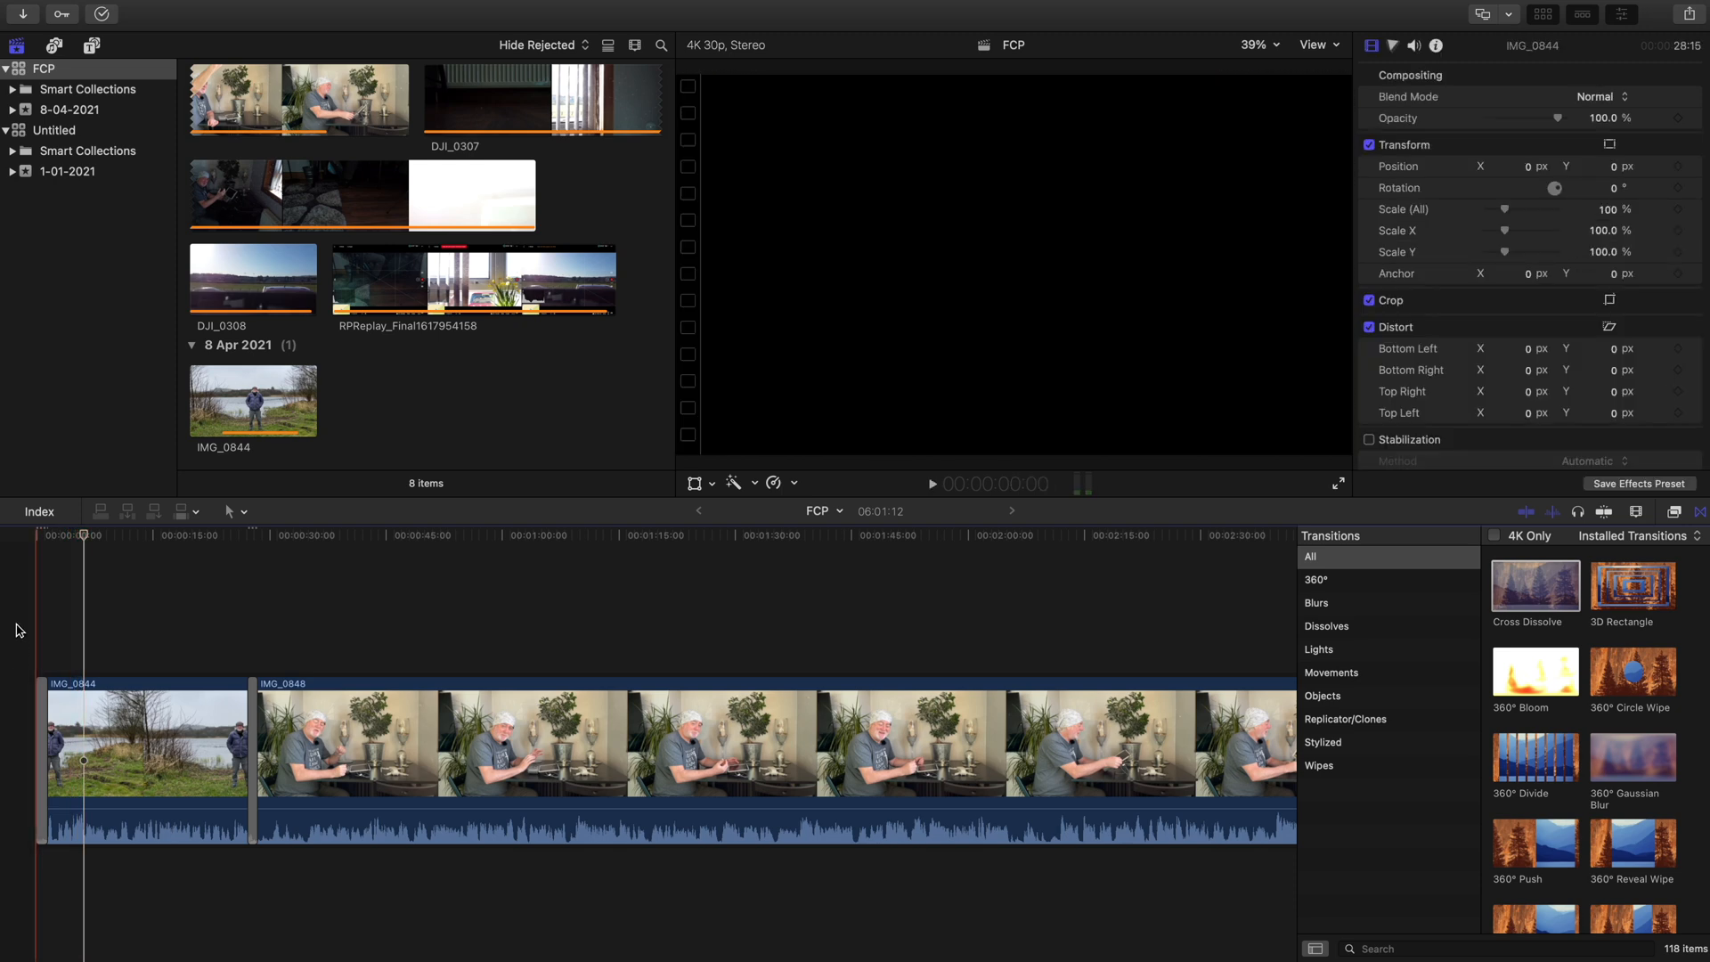
- Scroll the timeline to around 00:03:00, where DJI_0307 sits above IMG_0848
click(162, 689)
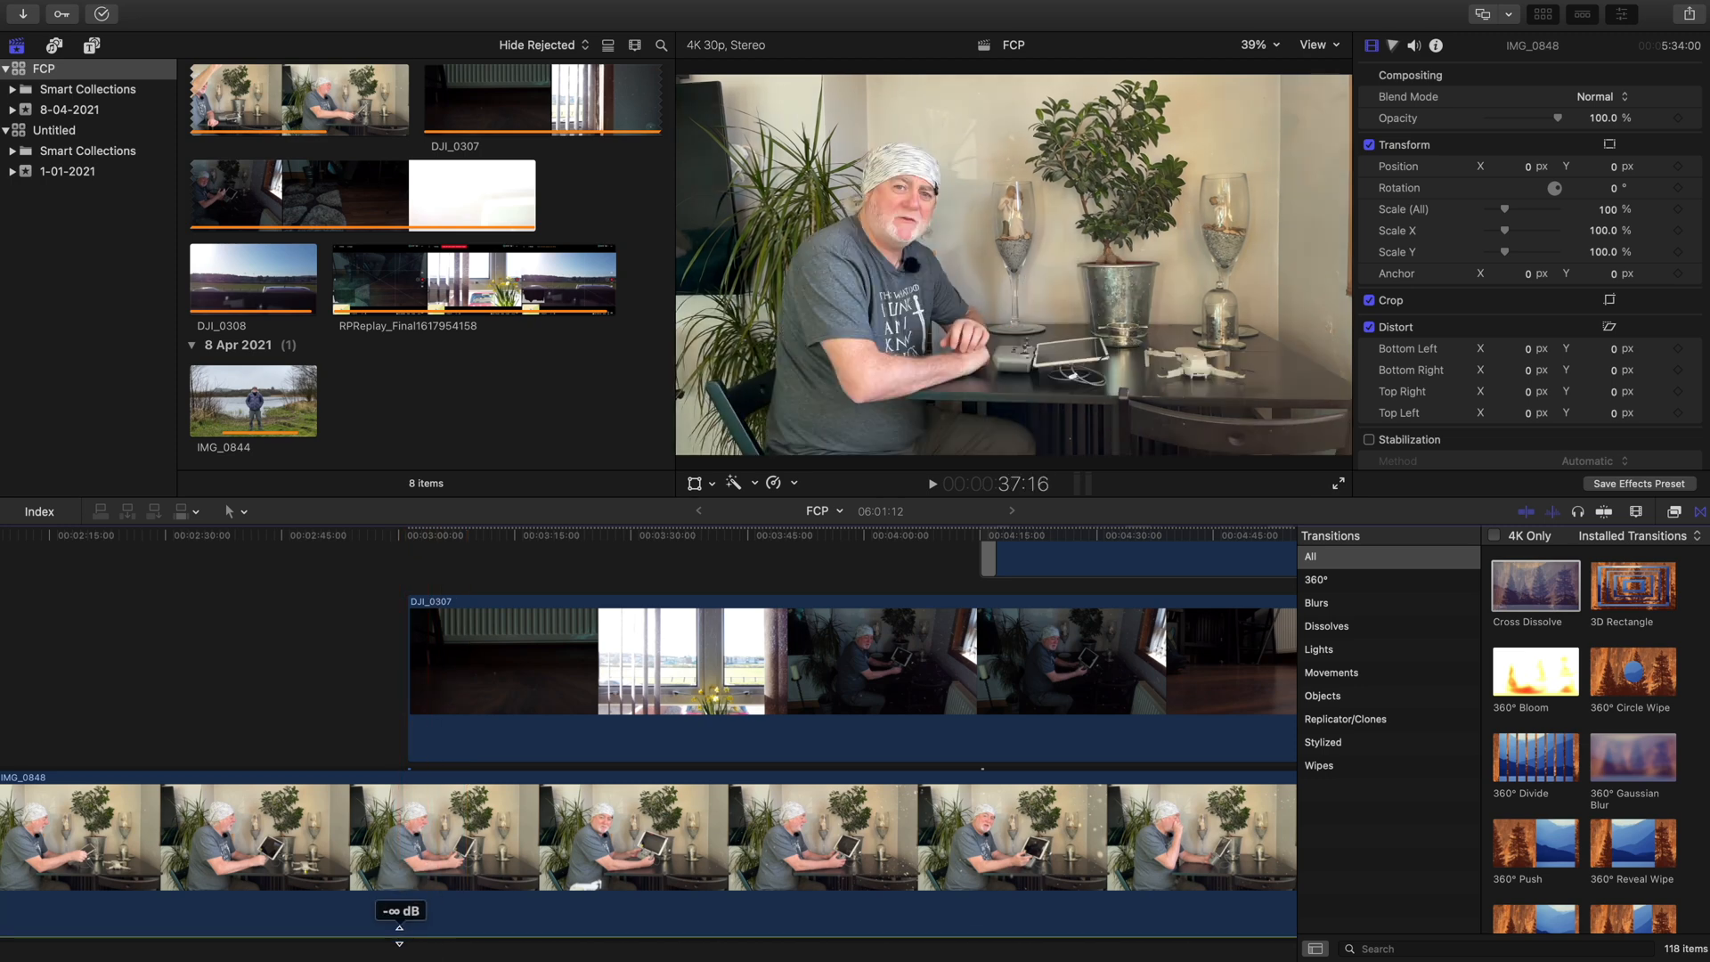
- Move the playhead along to about 4:13, showing RPReplay above DJI_0307 and DJI_0308
click(444, 685)
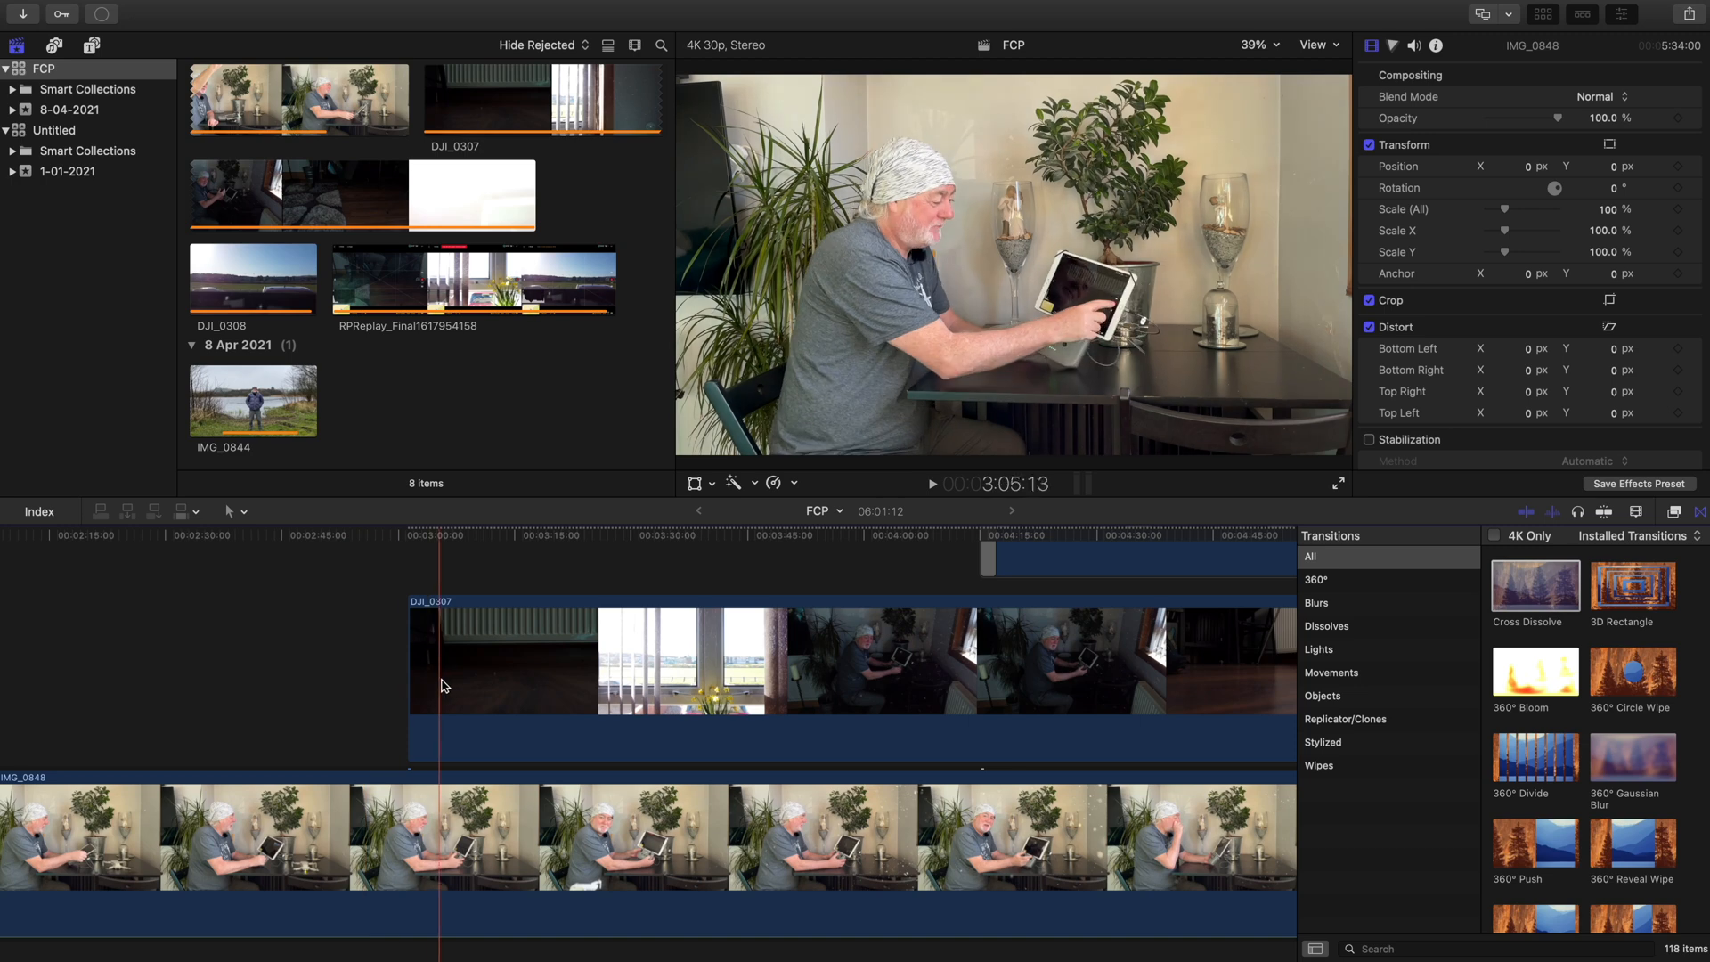
click(695, 682)
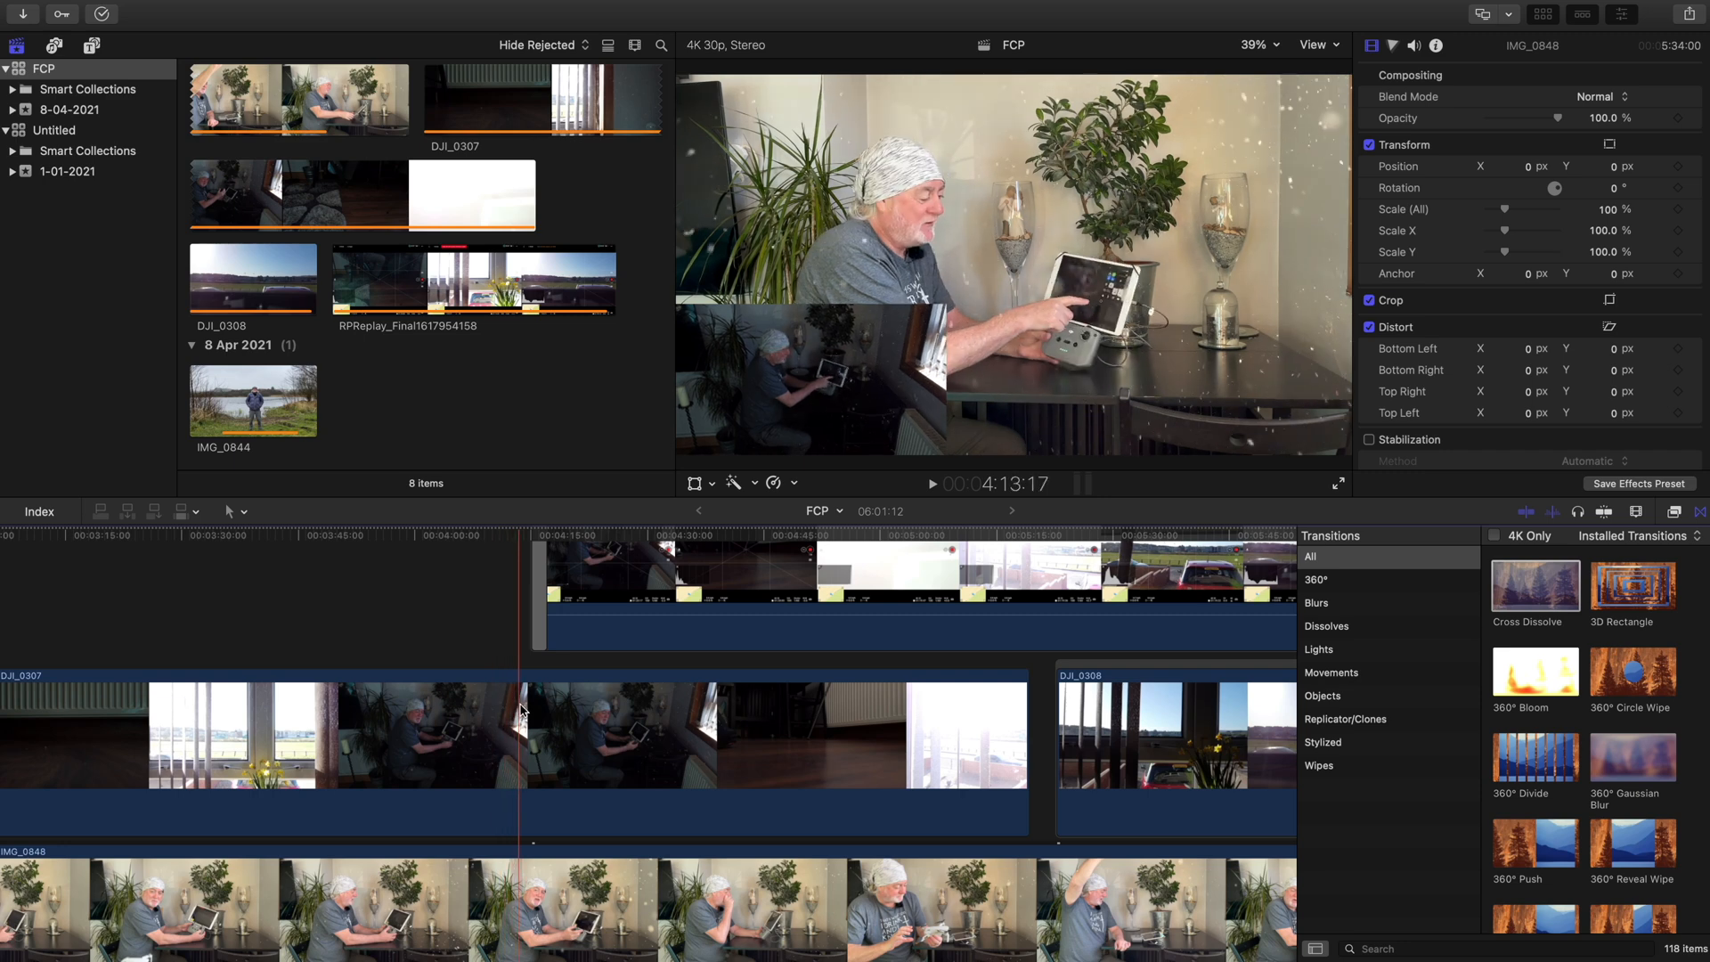
click(674, 607)
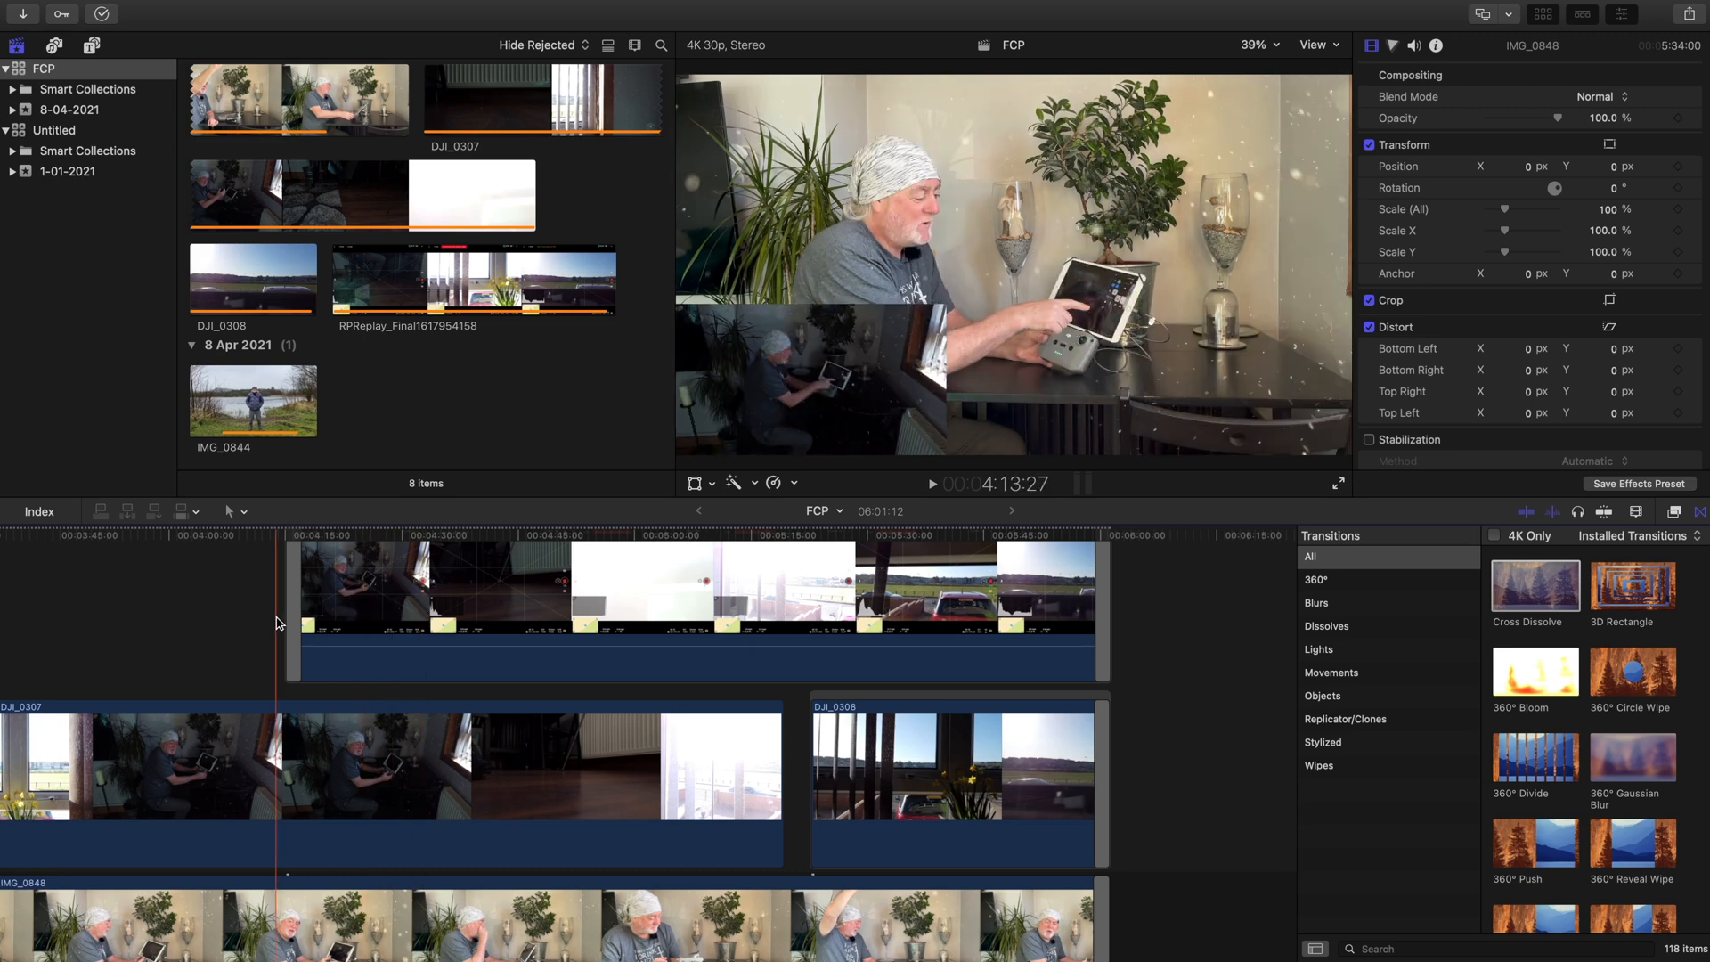
- Select DJI_0308 and set its Transform Scale to 100 and Position to 0
click(534, 602)
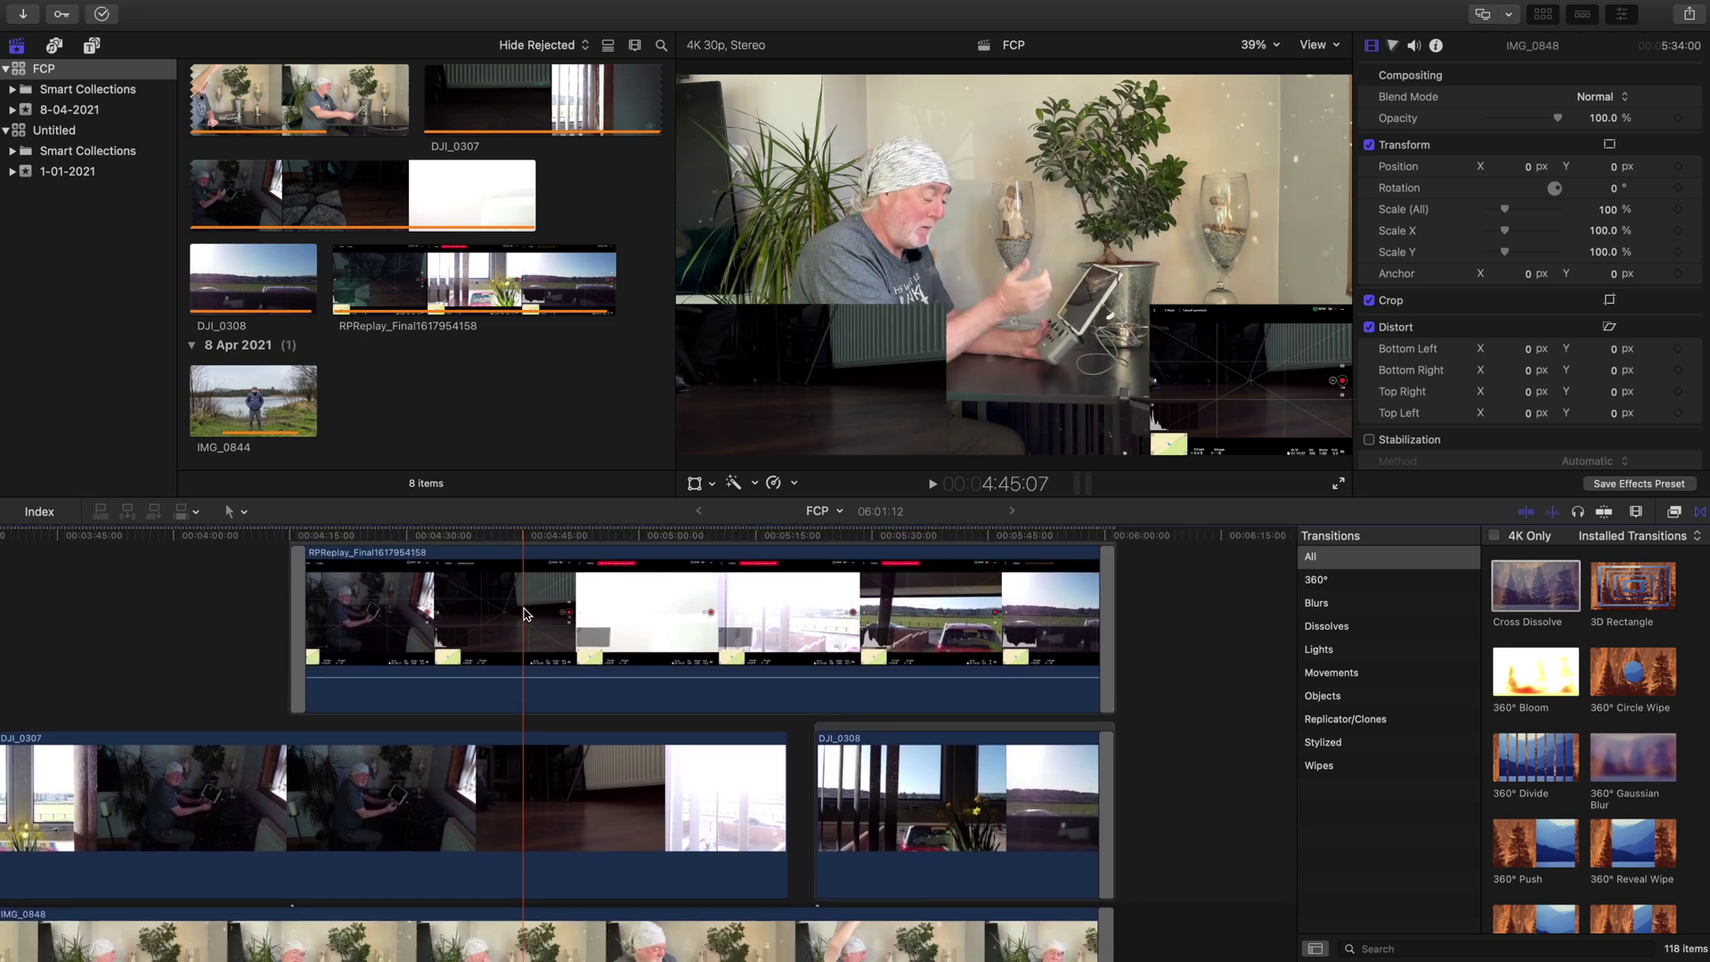
click(526, 795)
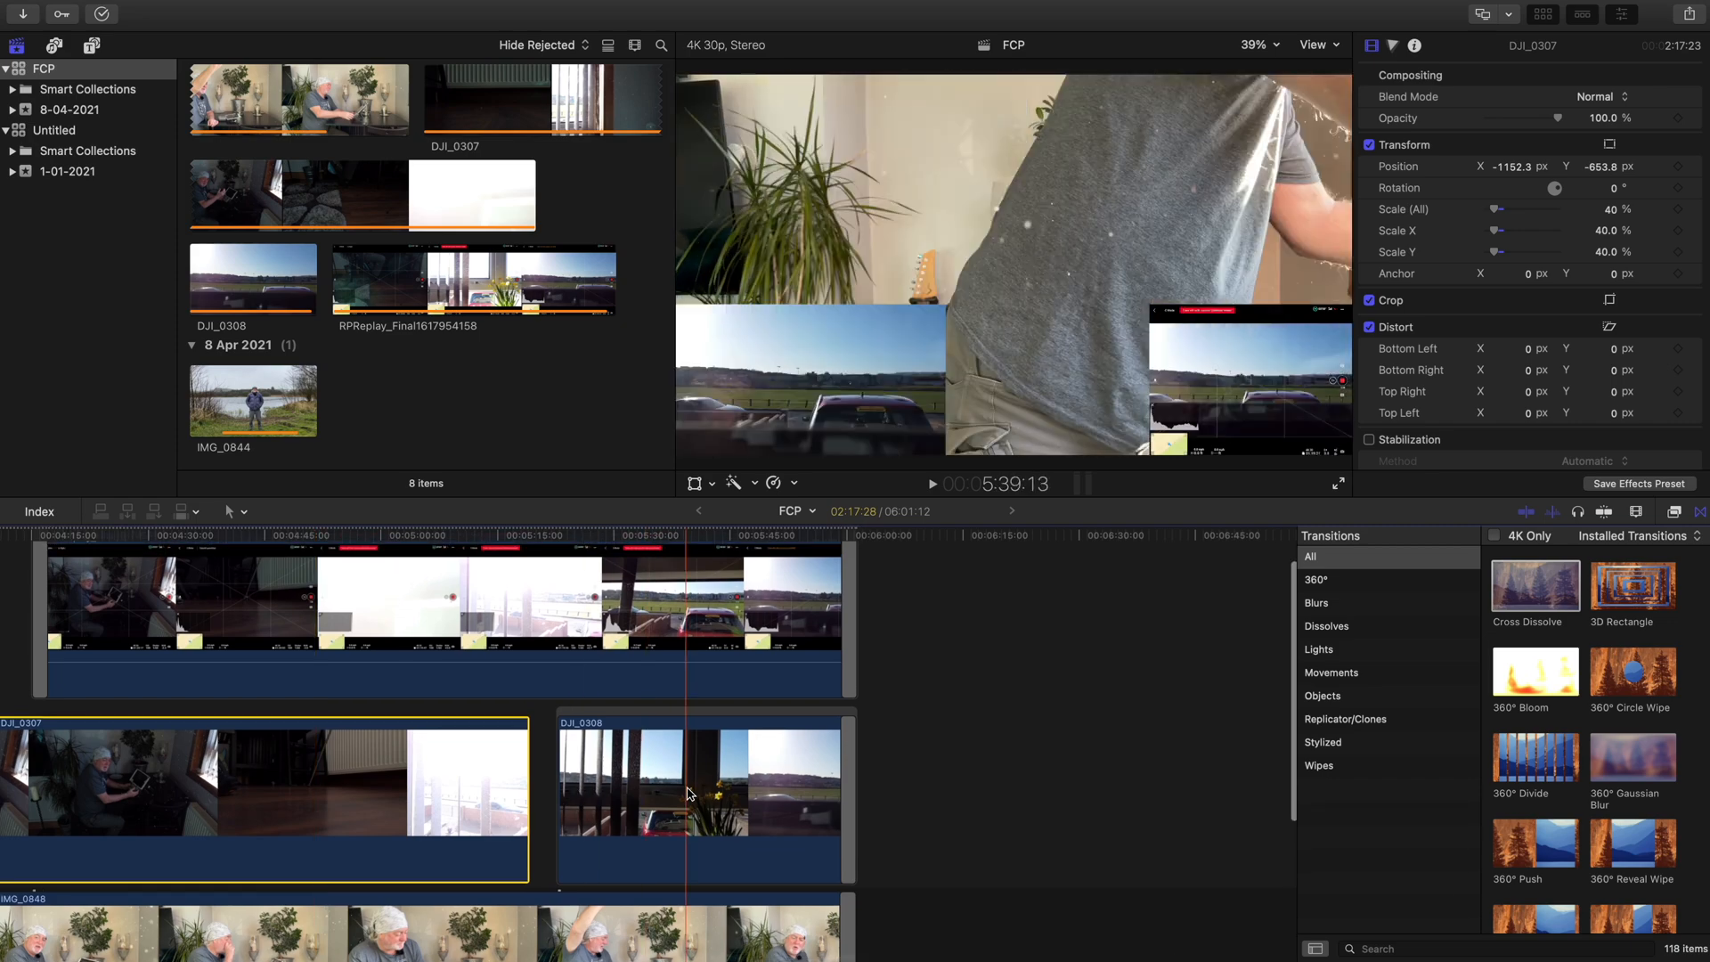
click(690, 795)
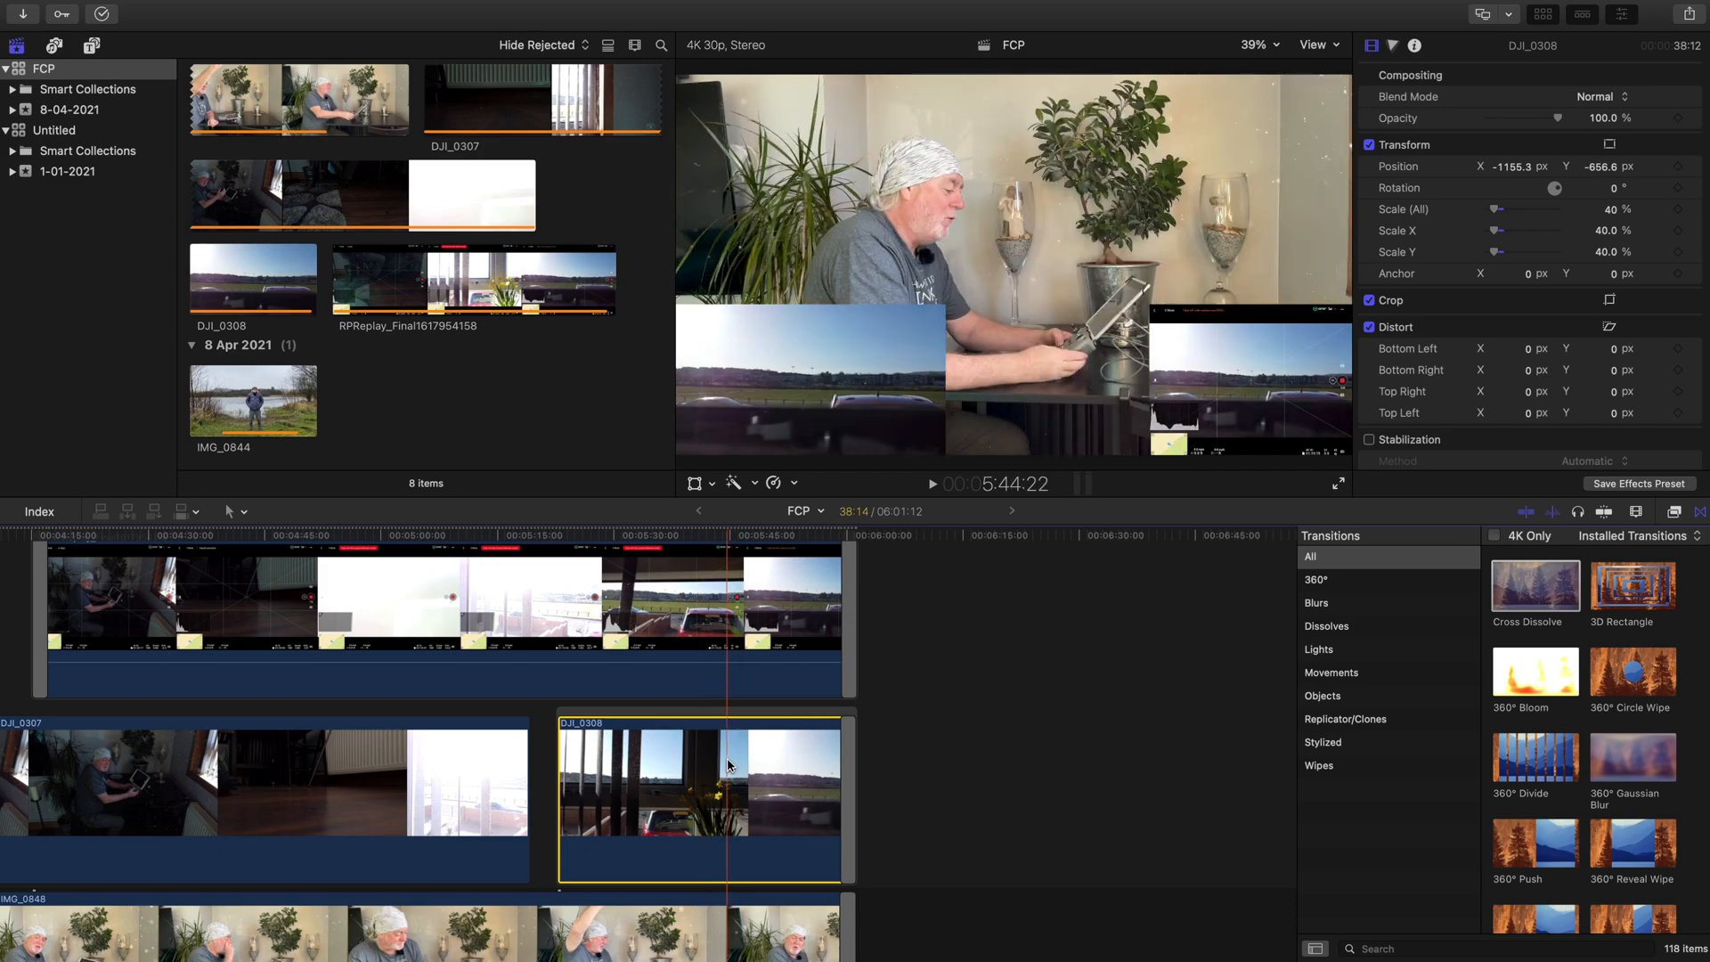
click(908, 765)
text(100)
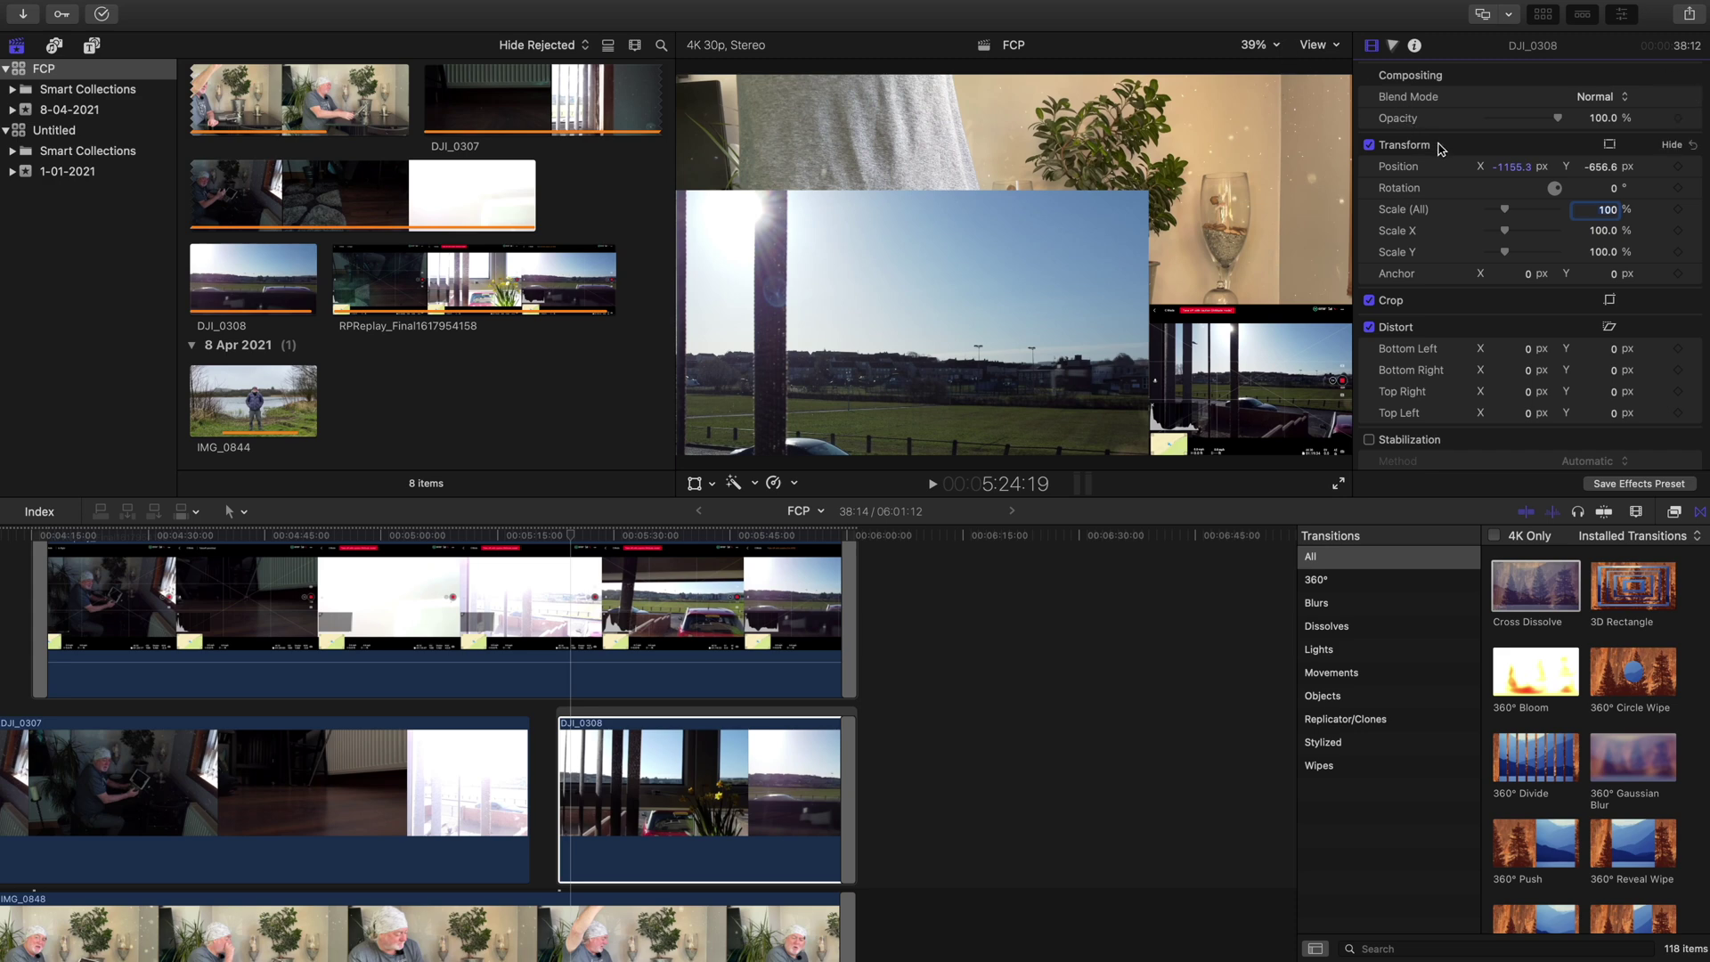
click(1511, 166)
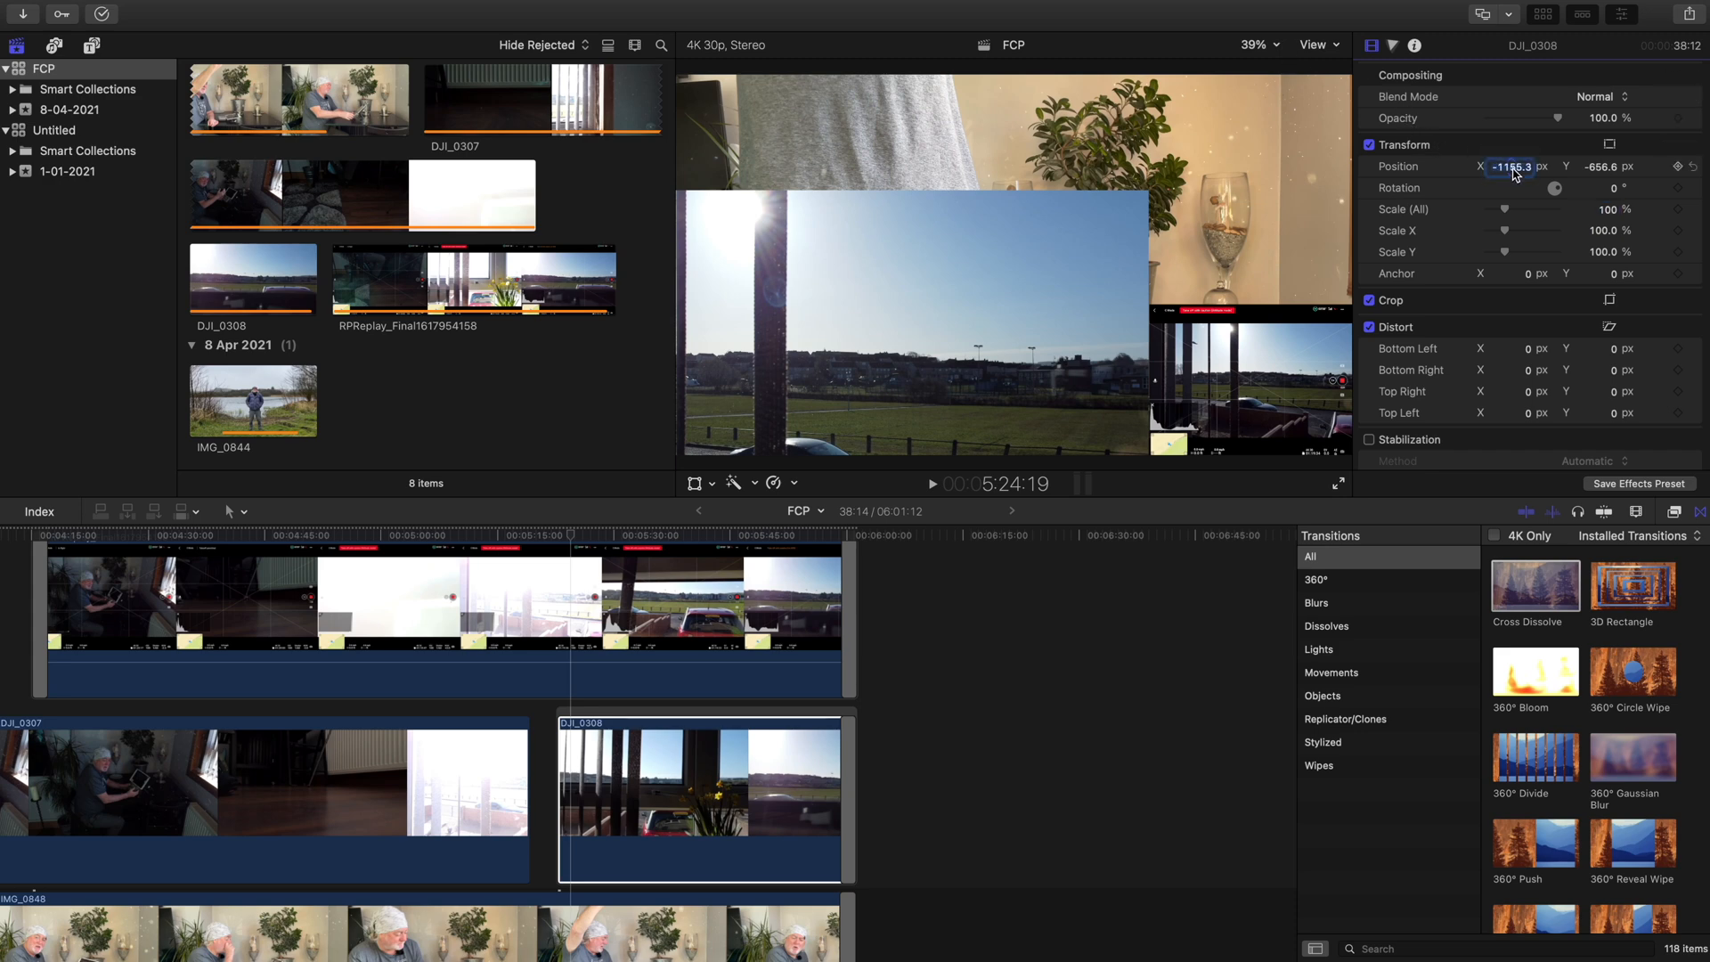
text(0)
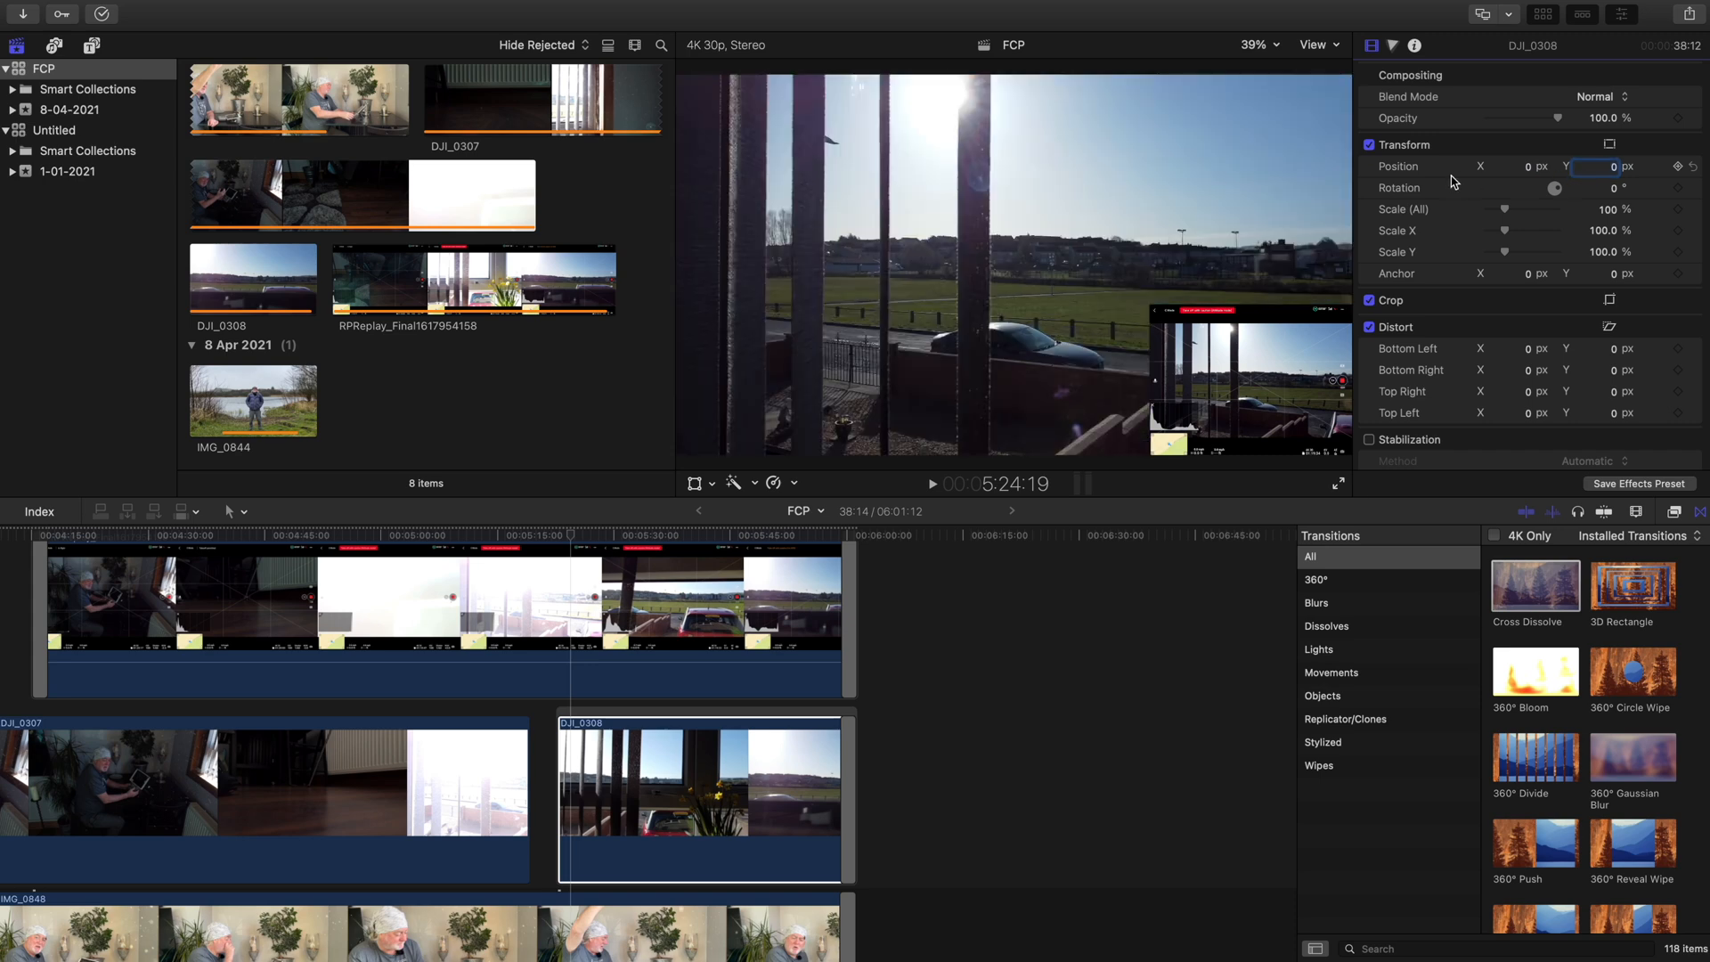
mouse_move(1155, 390)
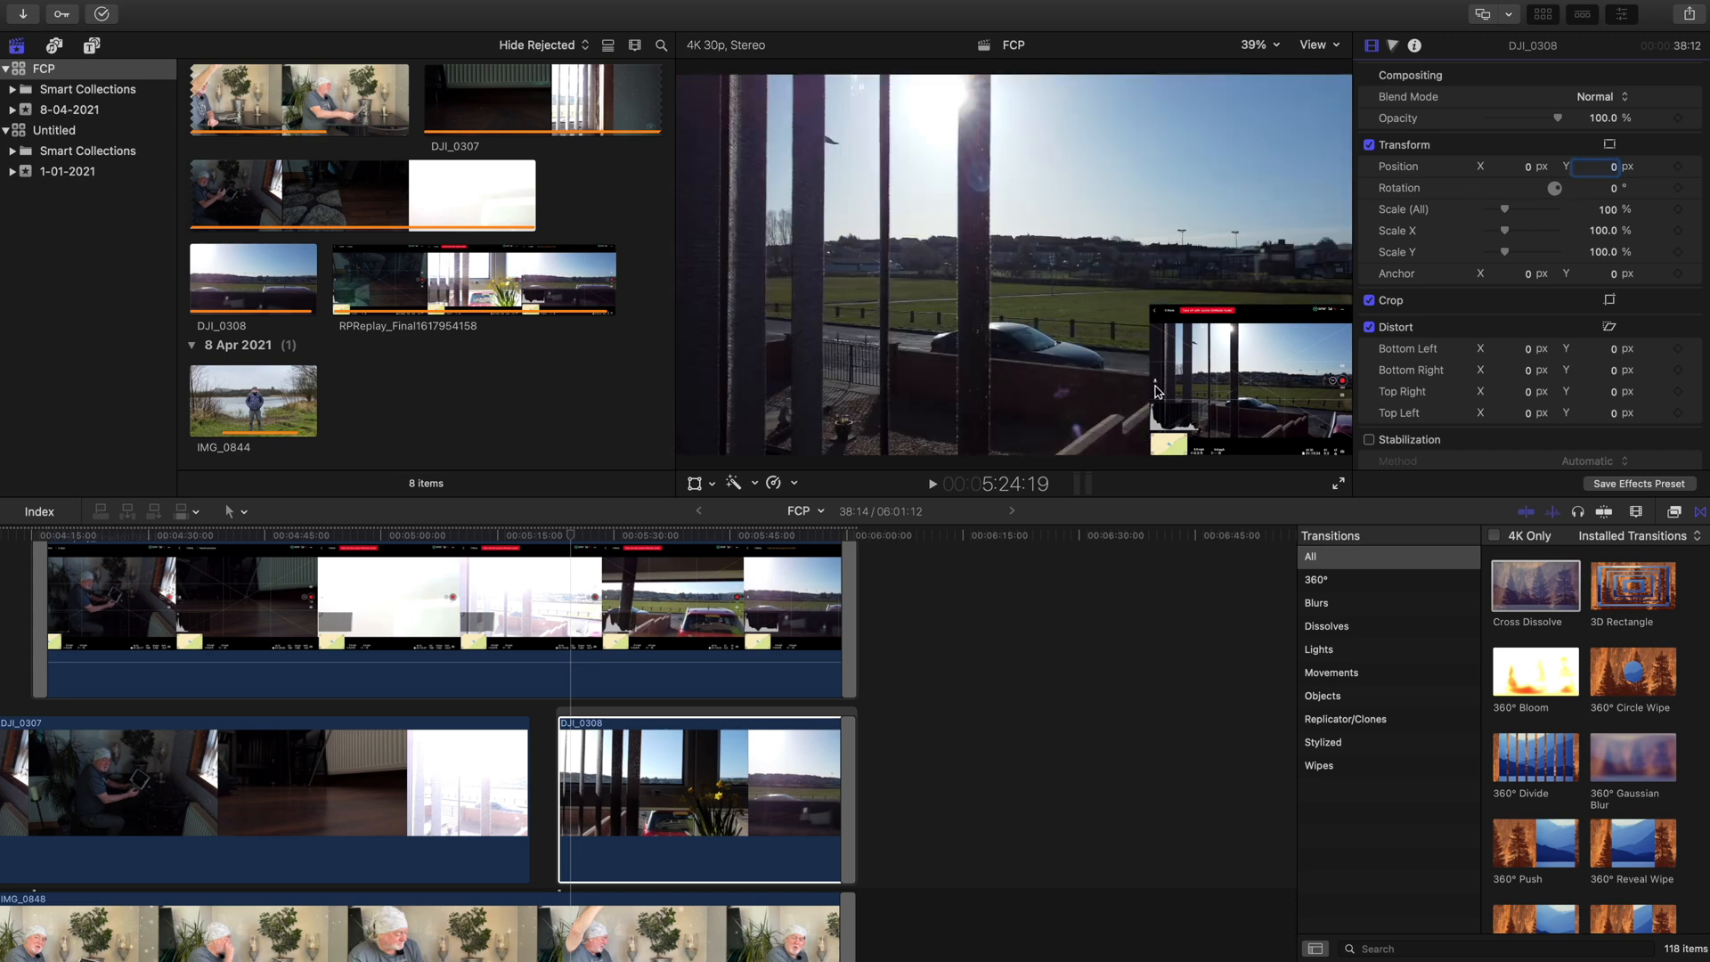
- Select the narration clip IMG_0848 to adjust its volume
click(733, 781)
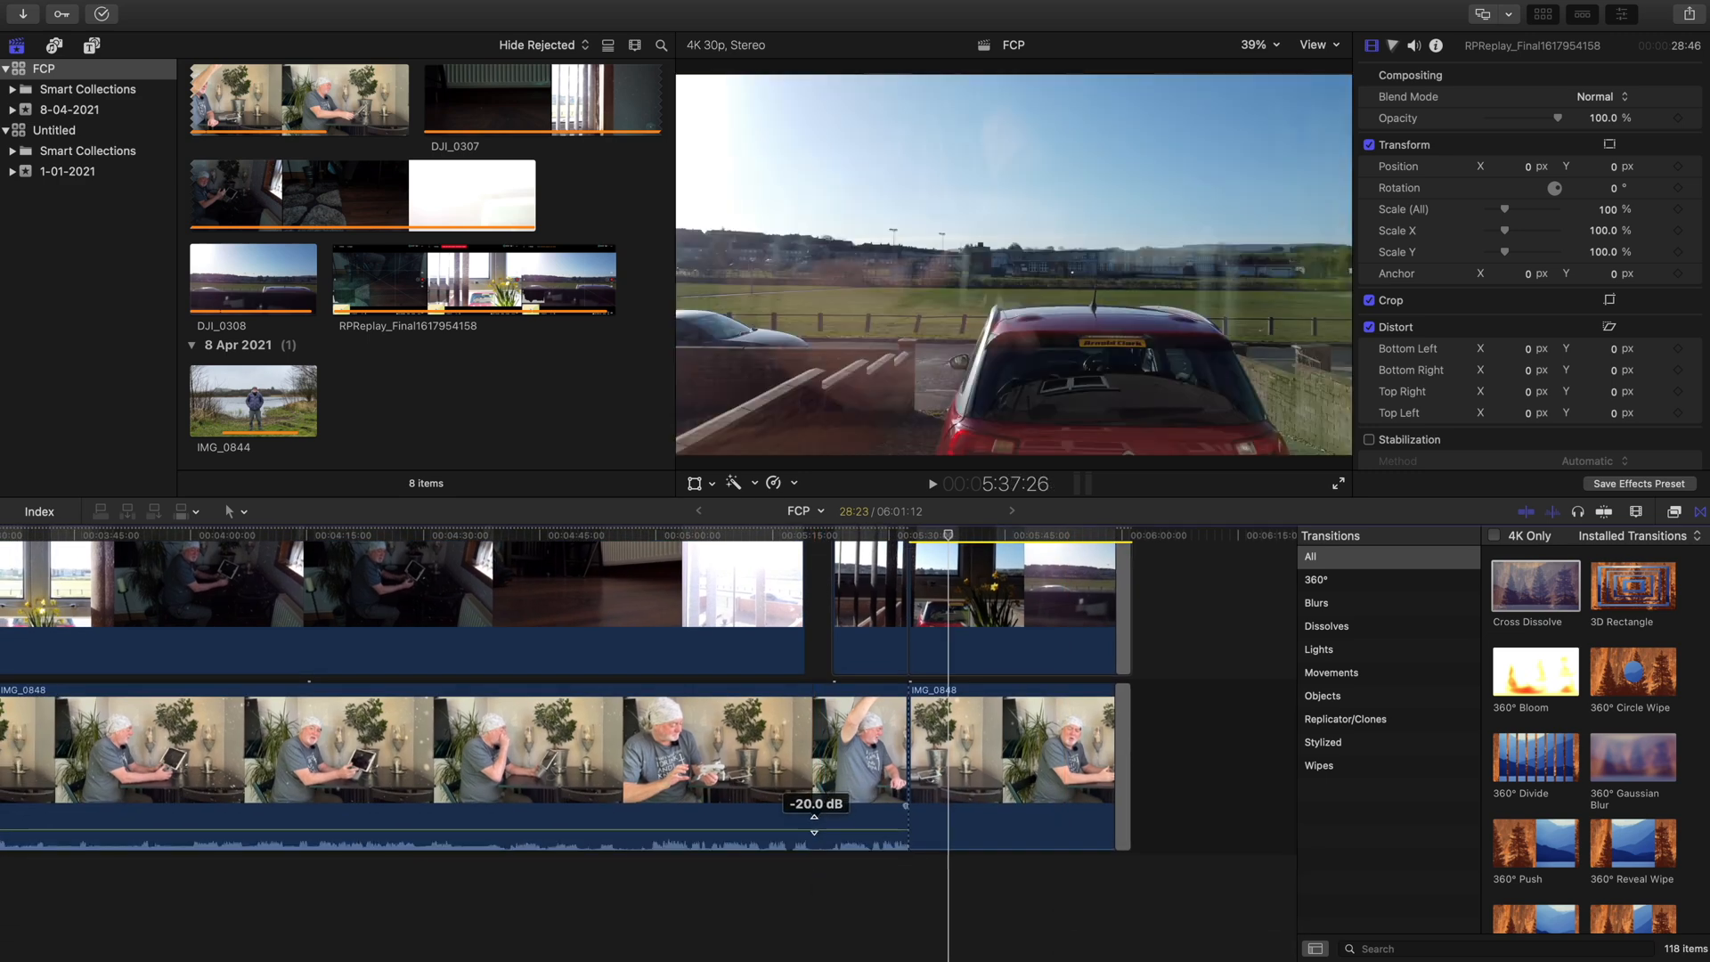
- Drop IMG_0848's volume to -20 dB and jump back to review the screen recording
drag(812, 804, 812, 795)
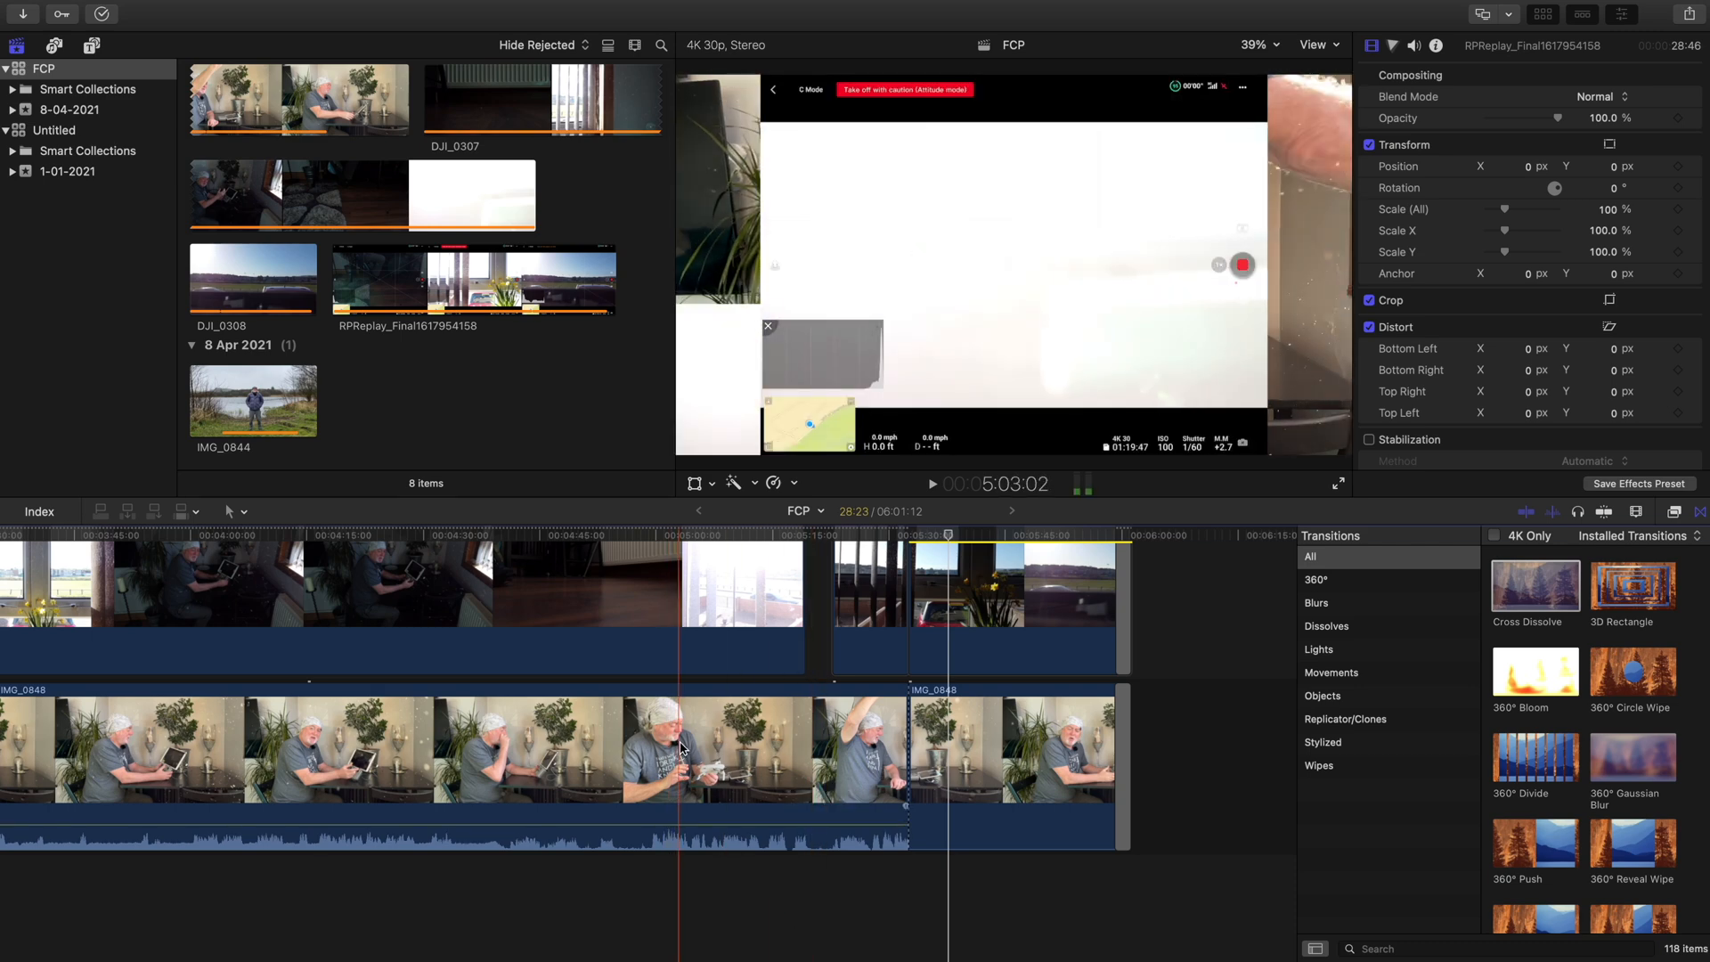
click(629, 798)
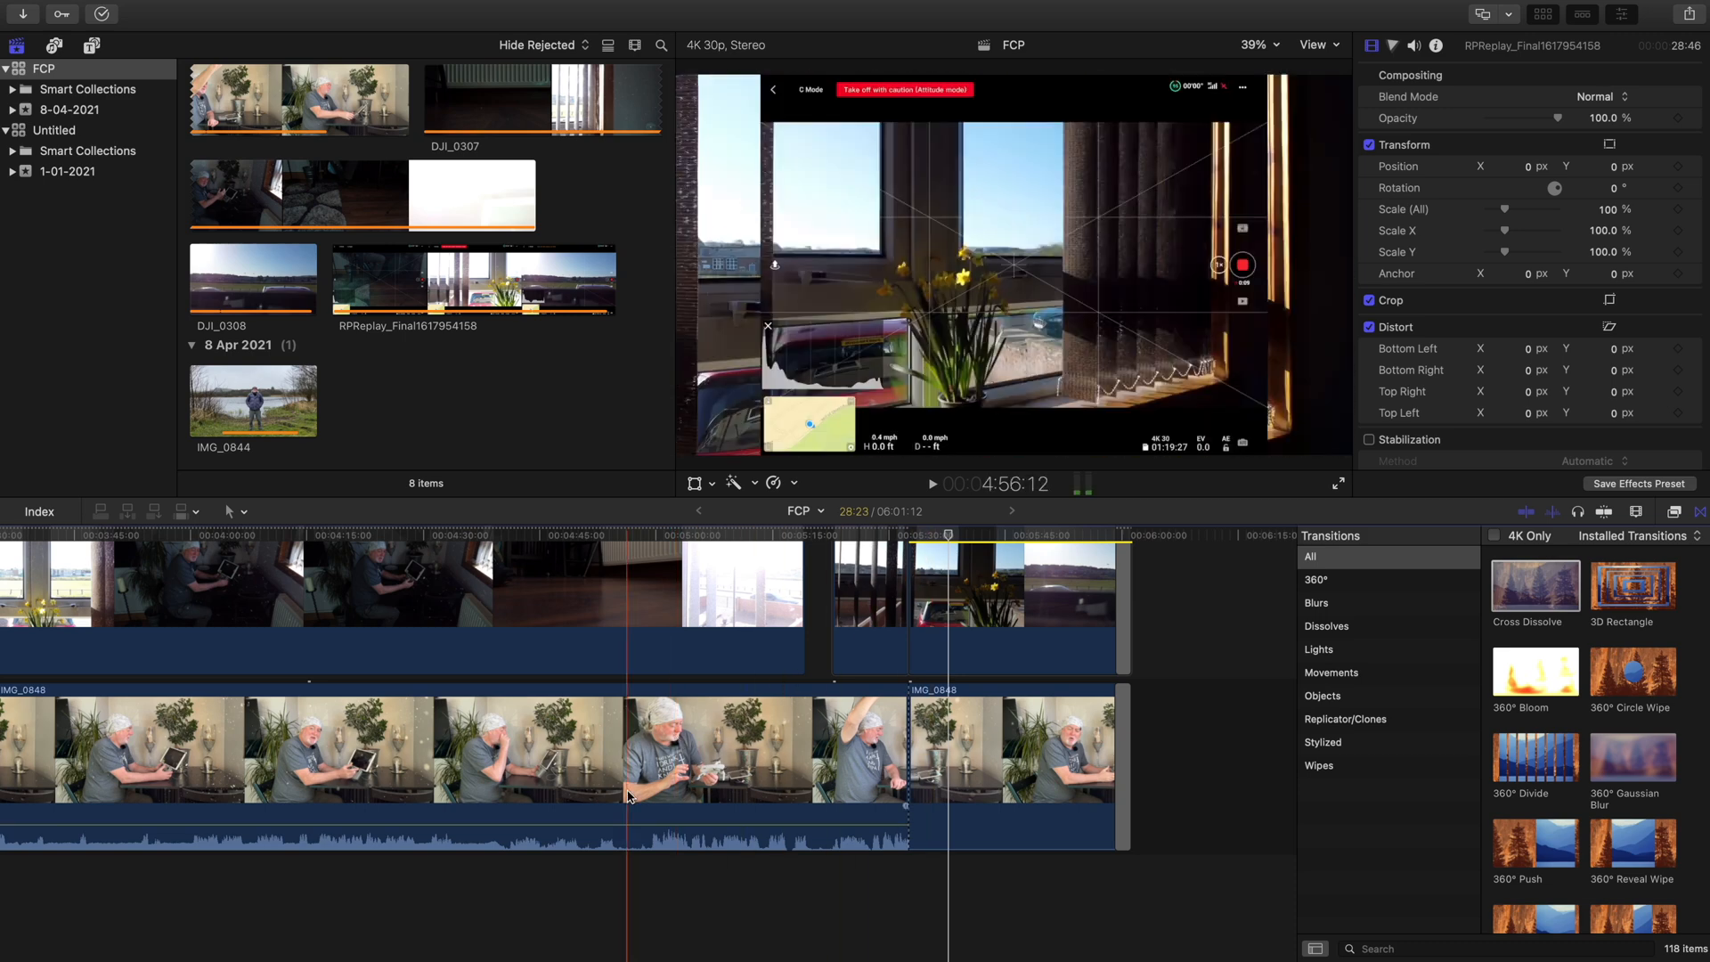